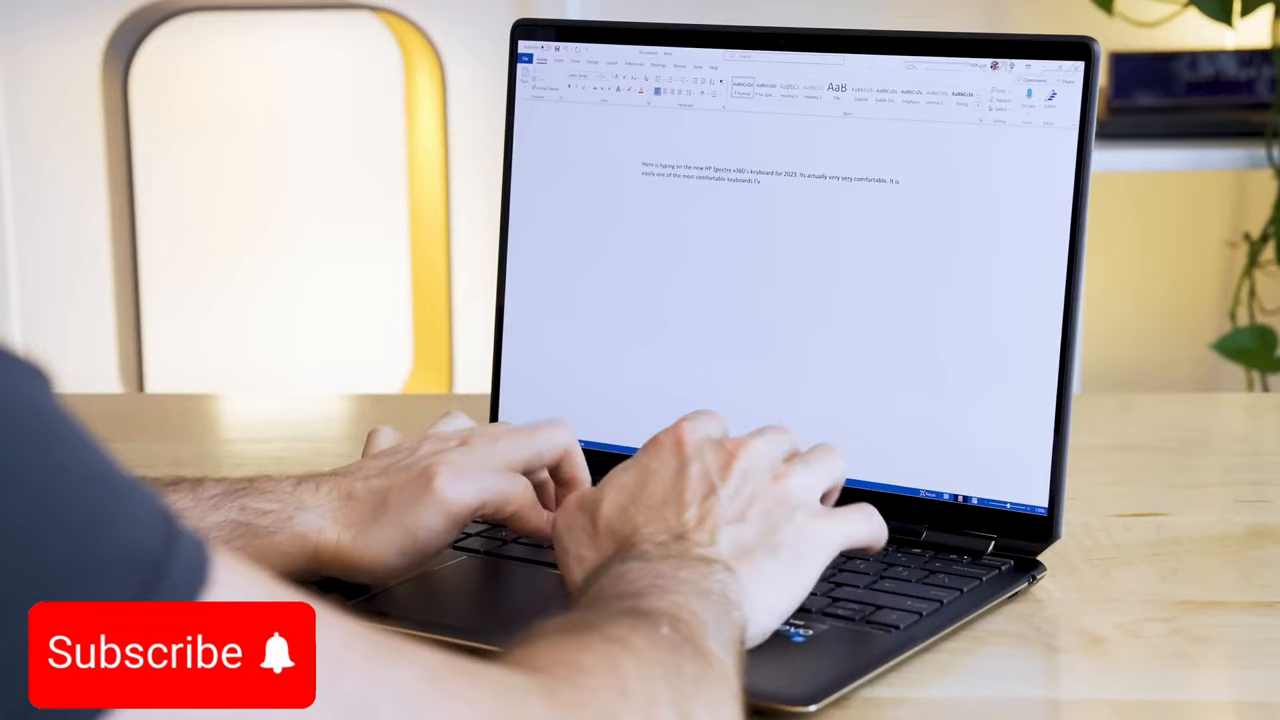
pyautogui.write("I've ever typed on.")
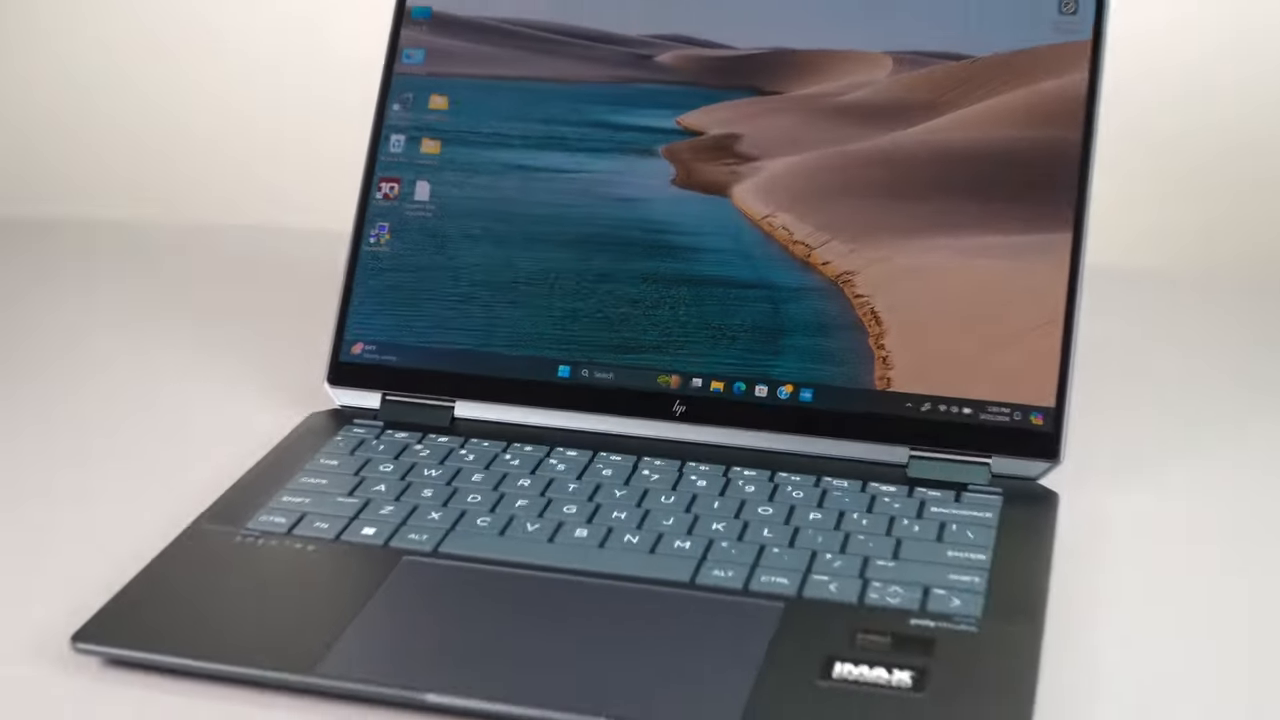
pyautogui.click(488, 452)
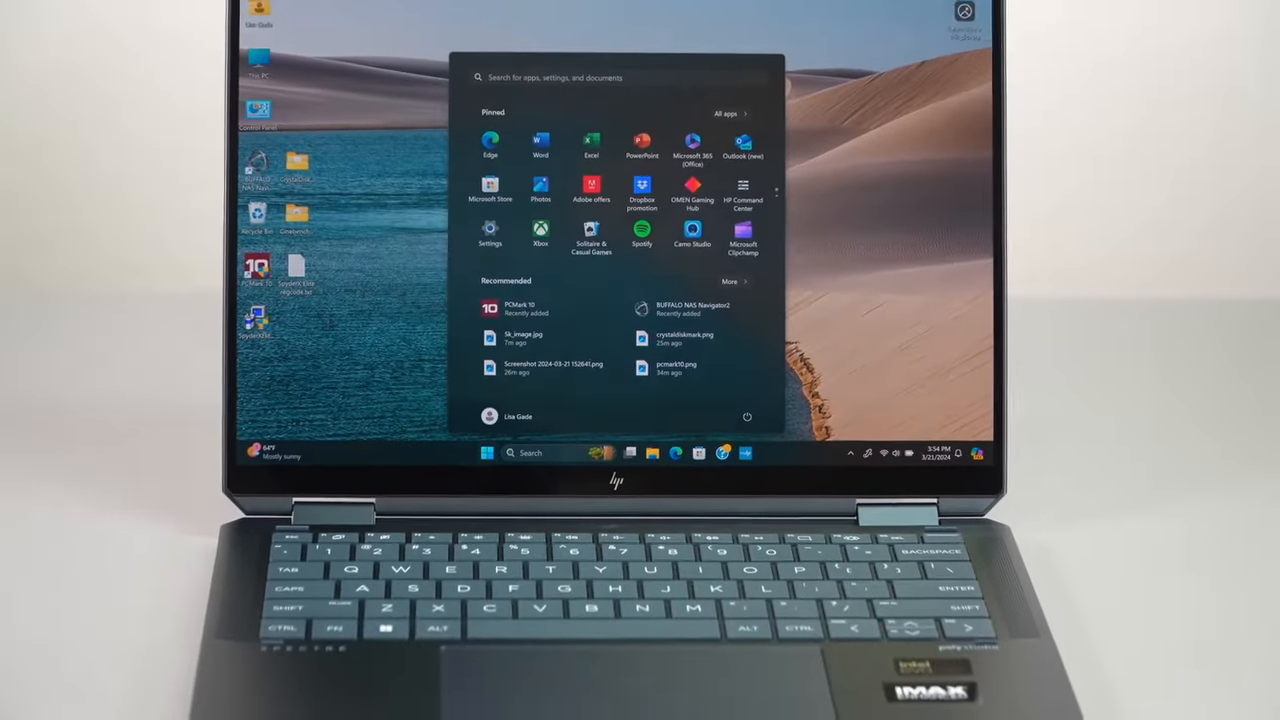